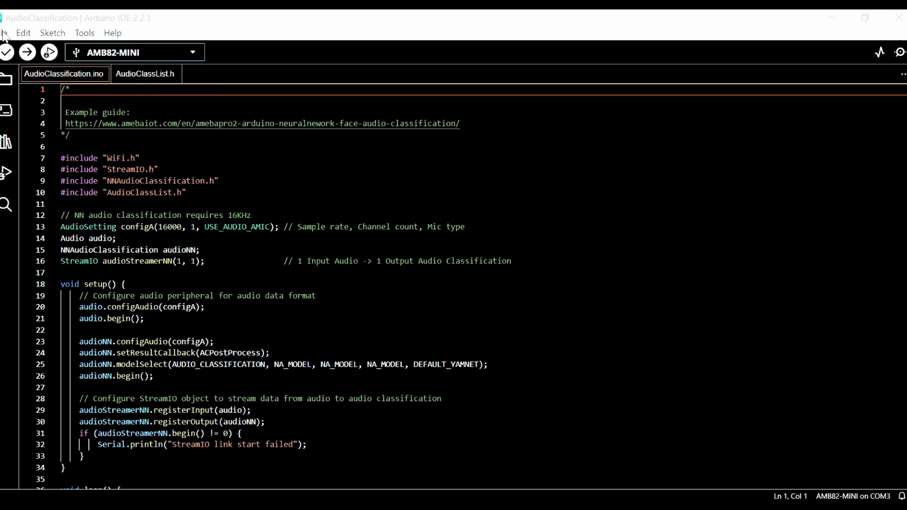
# Open the AudioClassification sketch from File > Examples > AmebaNN.
pyautogui.click(7, 32)
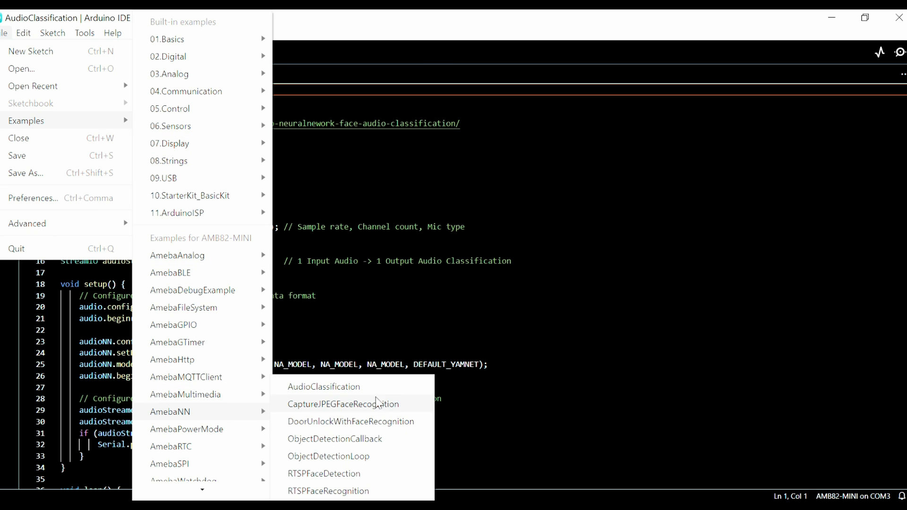
pyautogui.click(323, 386)
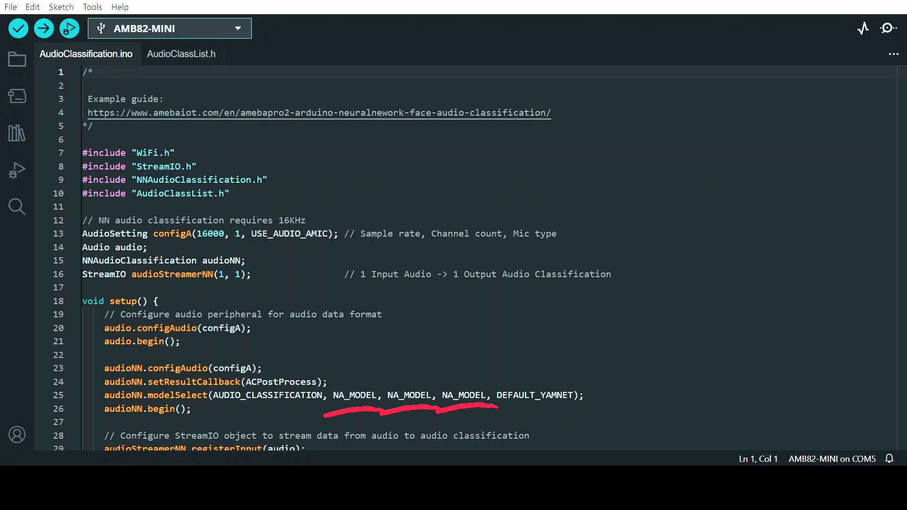
pyautogui.click(43, 28)
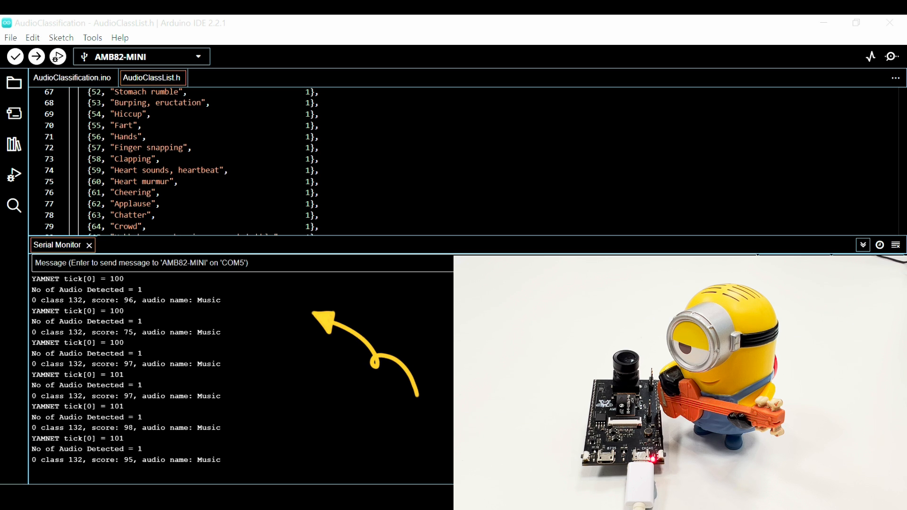
# Switch to AudioClassList.h and scroll through the audioNames array of recognizable sounds and filter values.
pyautogui.click(72, 77)
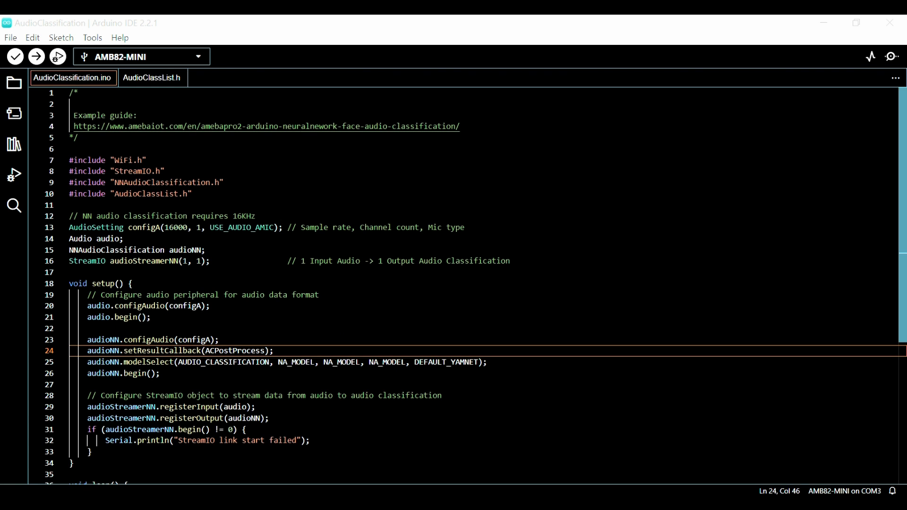
pyautogui.click(151, 78)
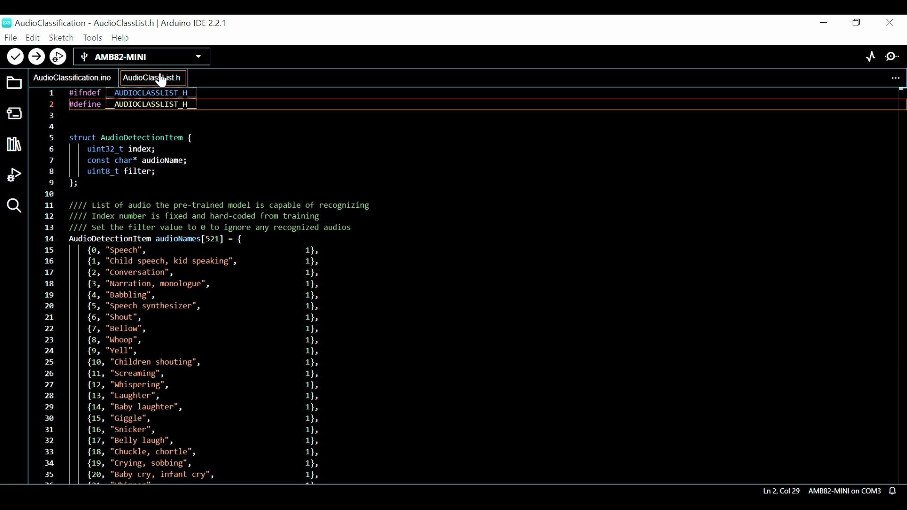
pyautogui.scroll(-3)
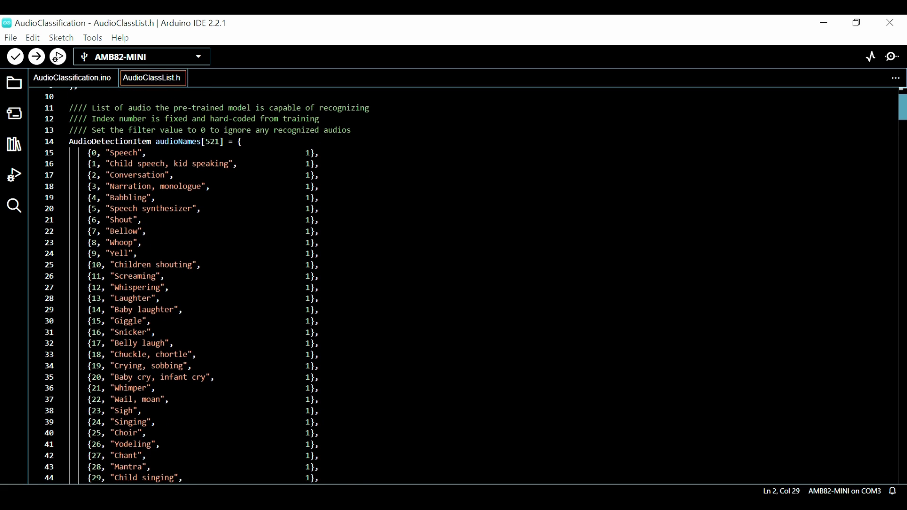